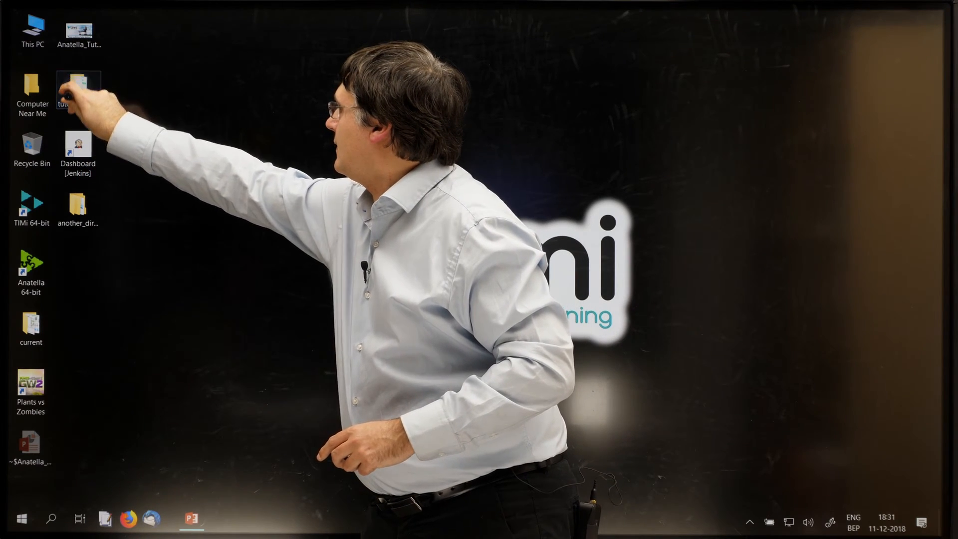
Enter the tuto_anatella folder to reach the tutorial files for moving to another_directory.
double_click(78, 89)
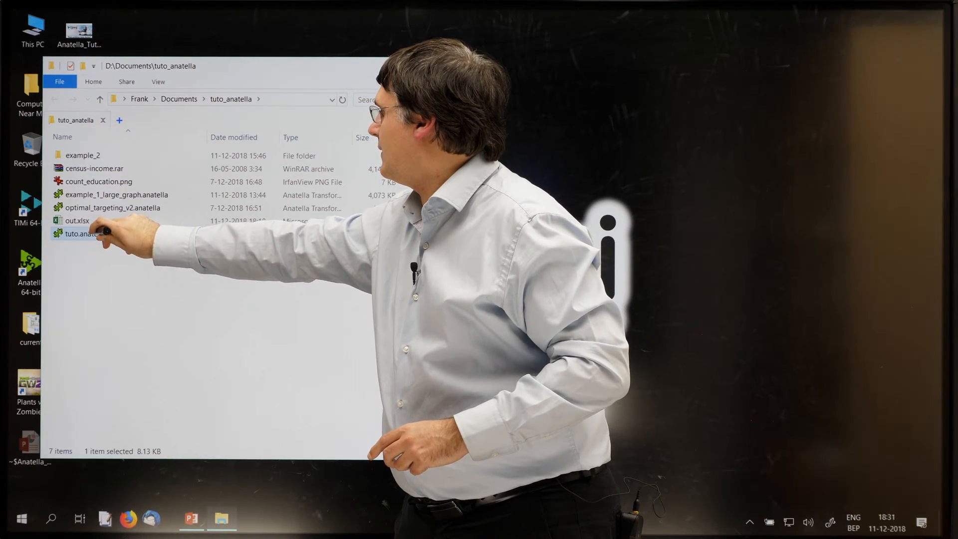
double_click(83, 233)
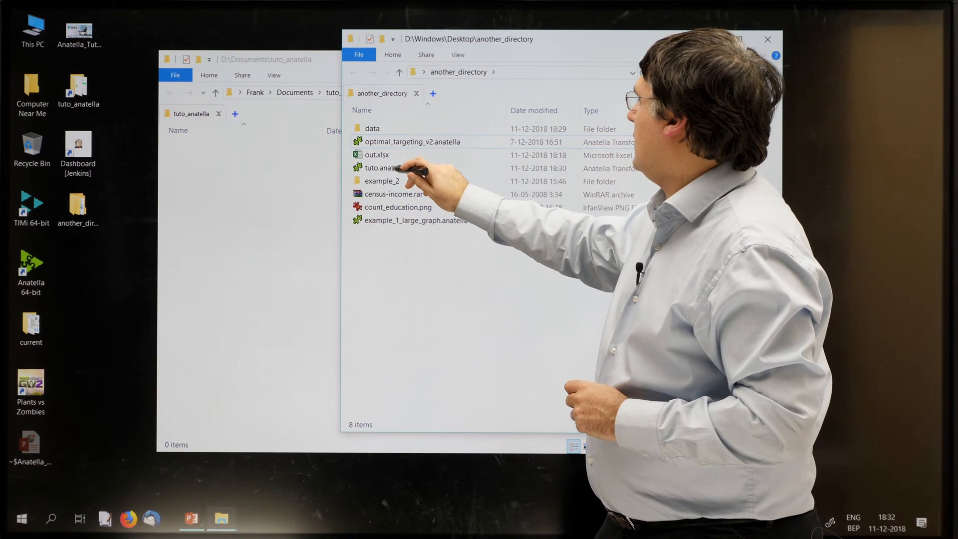
Launch tuto.anatella from another_directory so its readCSV loads census-income.rar.
double_click(379, 168)
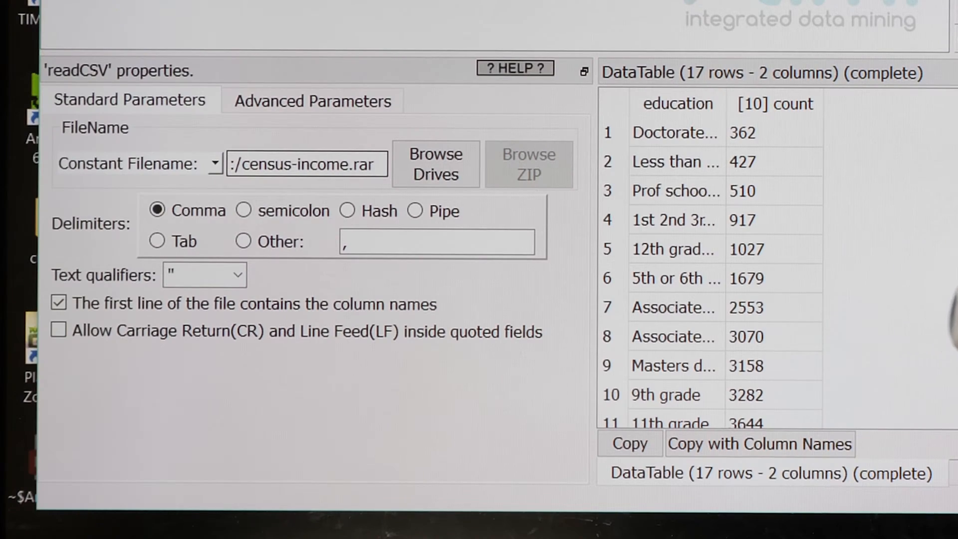
left_click(244, 163)
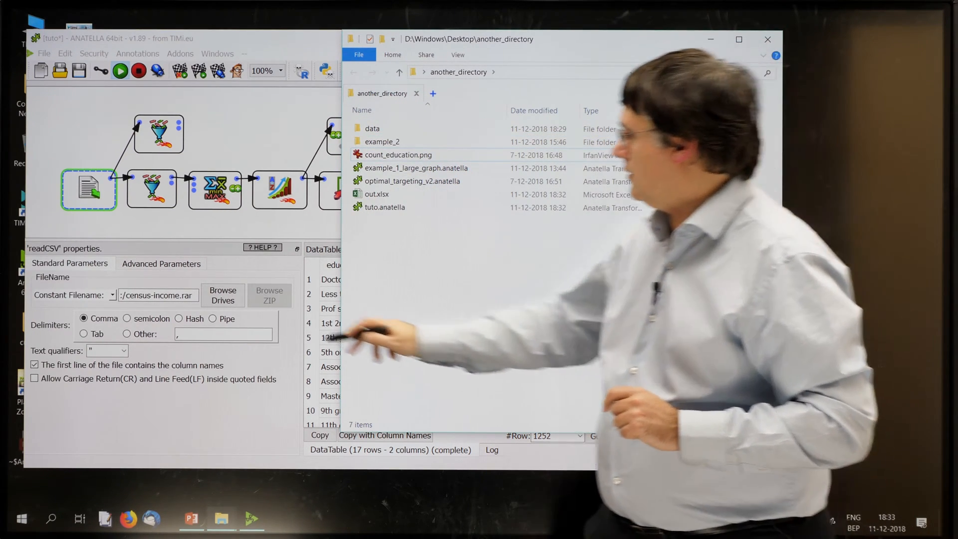
Browse from readCSV into the data folder containing the census-income archive.
left_click(221, 294)
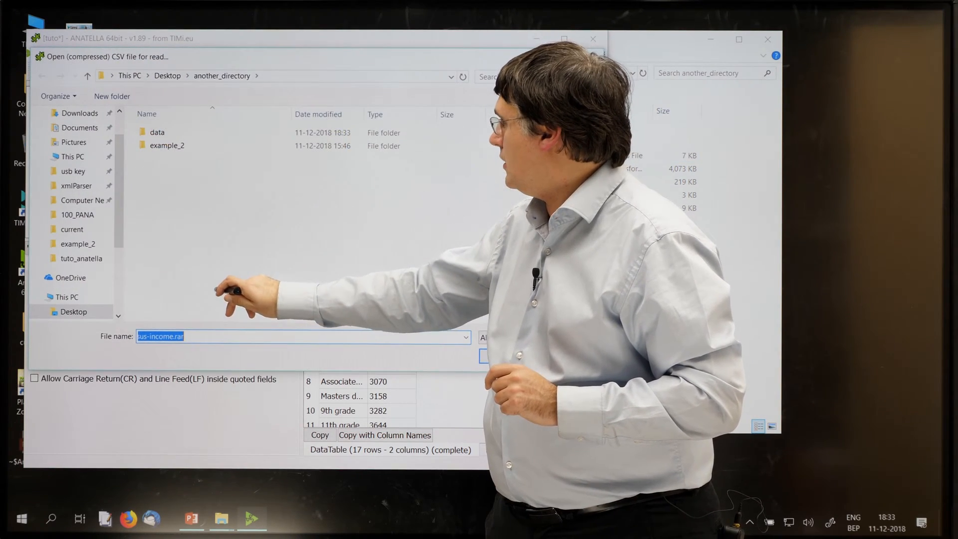
double_click(156, 131)
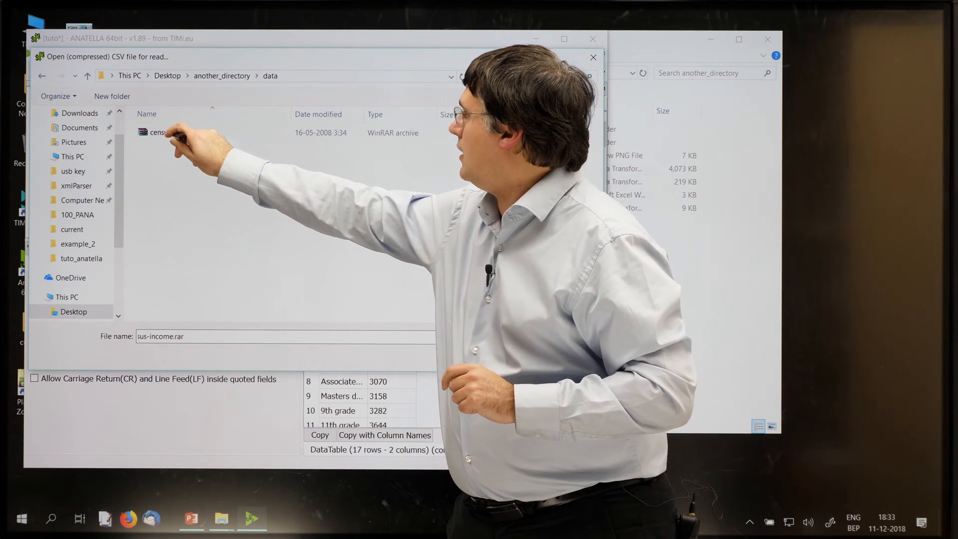